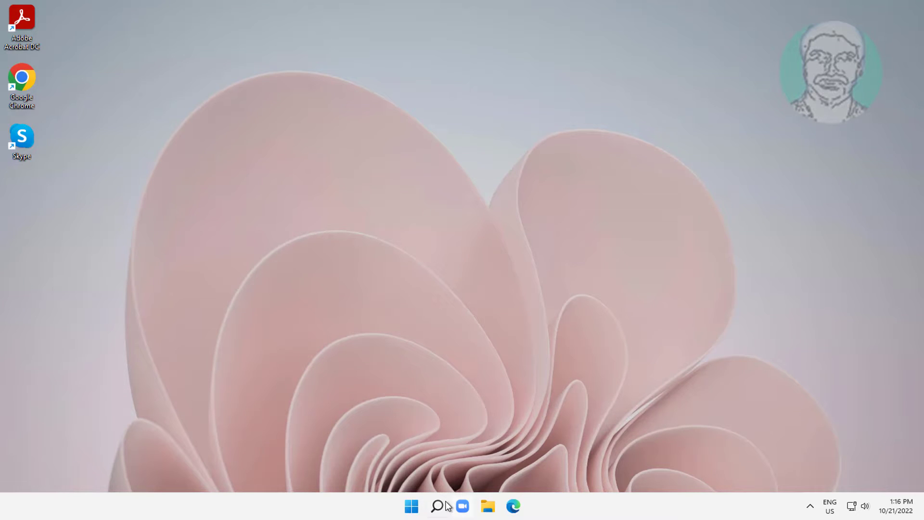
Search Windows for 'cmd' to find Command Prompt as the best match.
{"action": "left_click", "coordinate": [437, 505]}
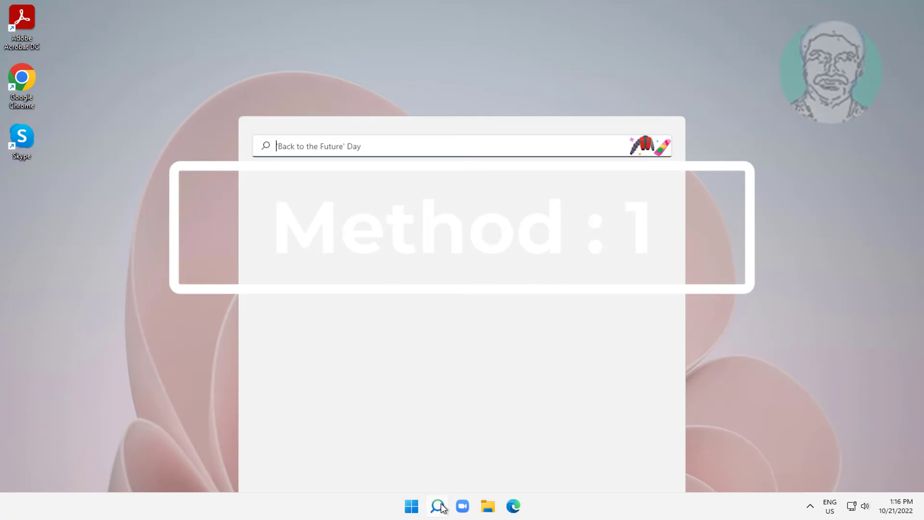
{"action": "type", "text": "Control Panel"}
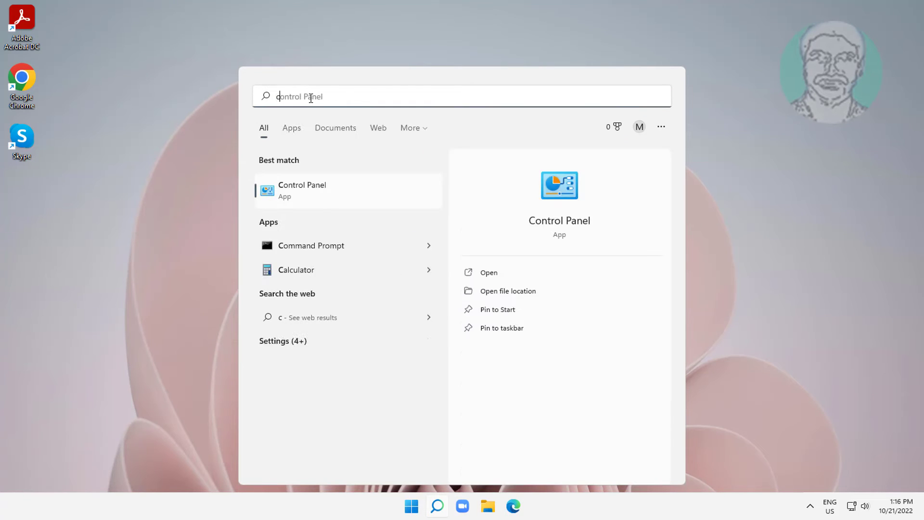
{"action": "type", "text": "cmd"}
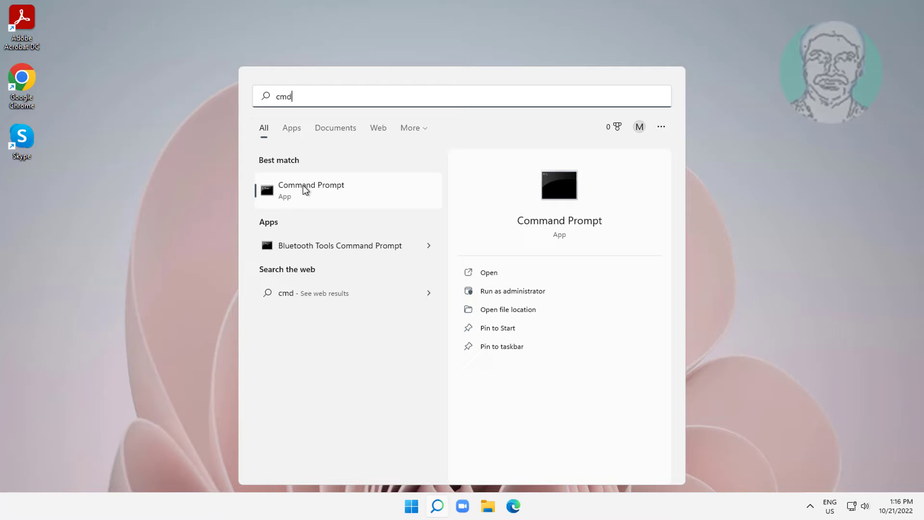
{"action": "mouse_move", "coordinate": [362, 206]}
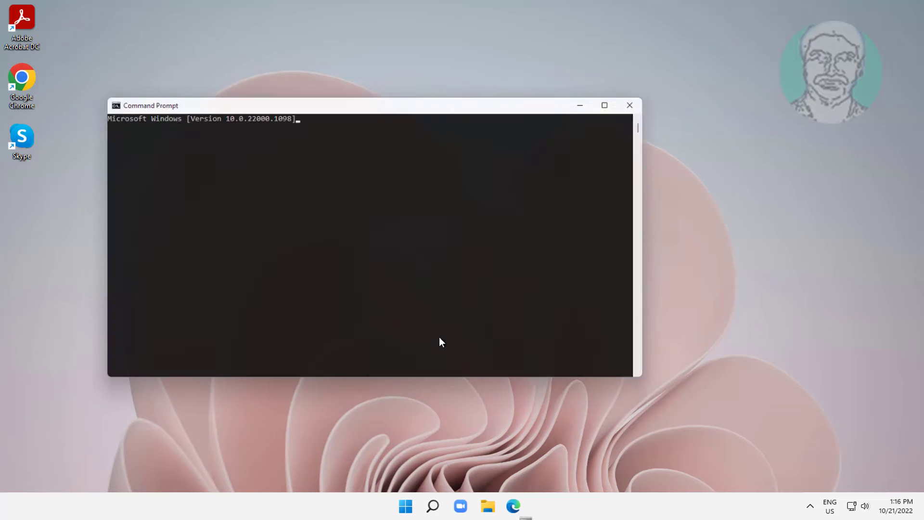
Run sc create BITS with svchost netsvcs binpath and delayed-auto start, then exit the prompt.
{"action": "type", "text": "sc create BITS binpath= \"c:\\windows\\system32\\svchost.exe -k netsvcs\" start= delayed-auto"}
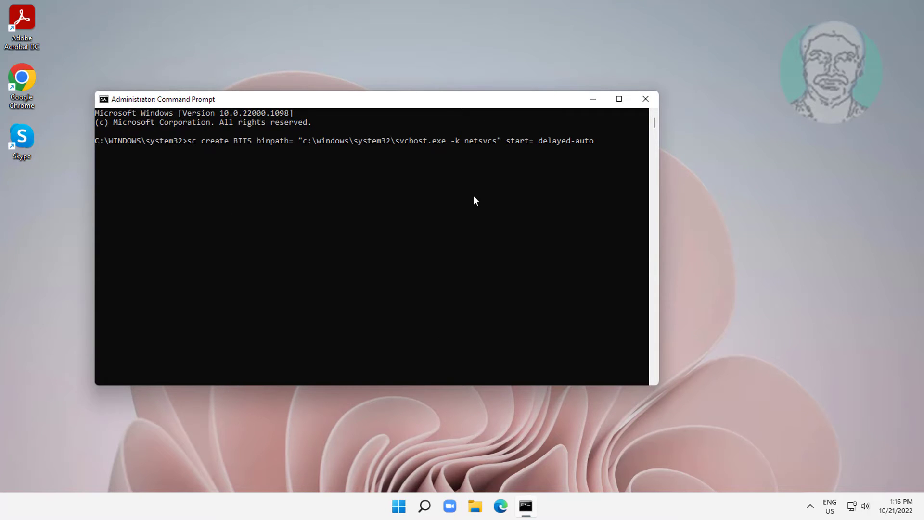
{"action": "key", "text": "Enter"}
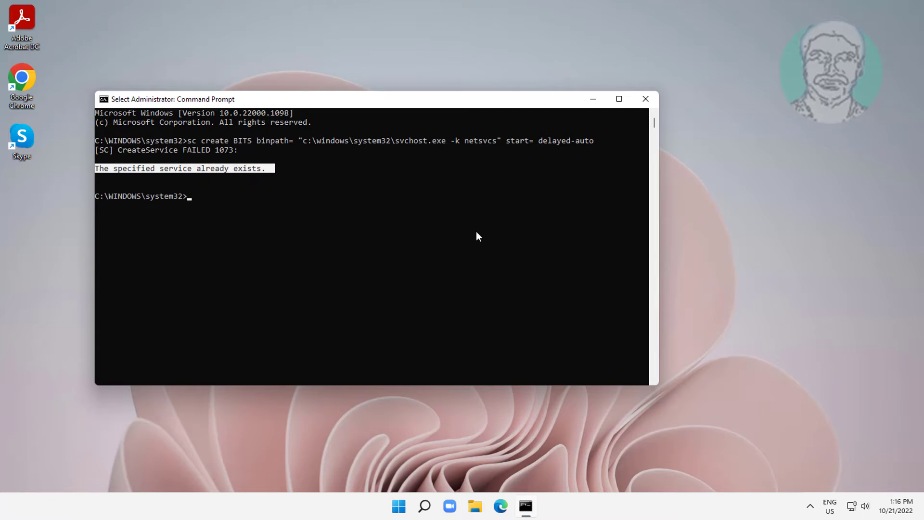
{"action": "type", "text": "ex"}
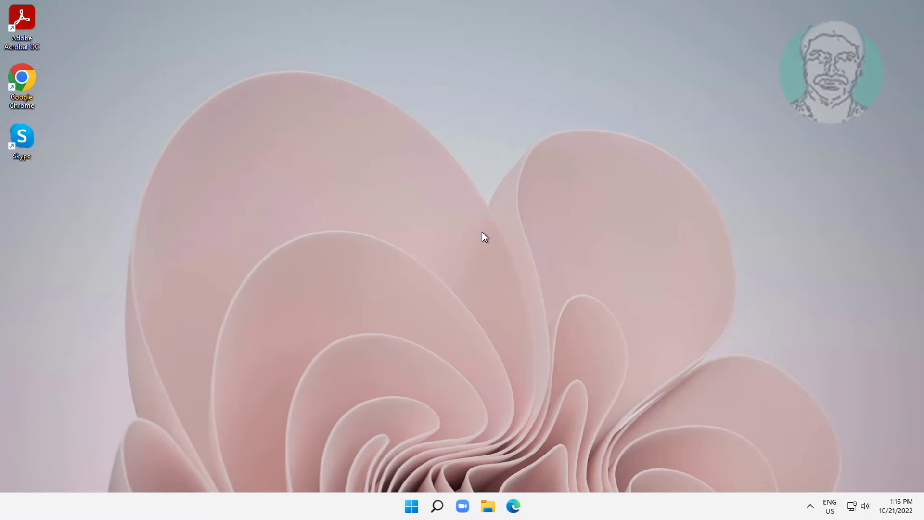
Search Windows for 'services' and bring up launch options for the Services result.
{"action": "left_click", "coordinate": [437, 505]}
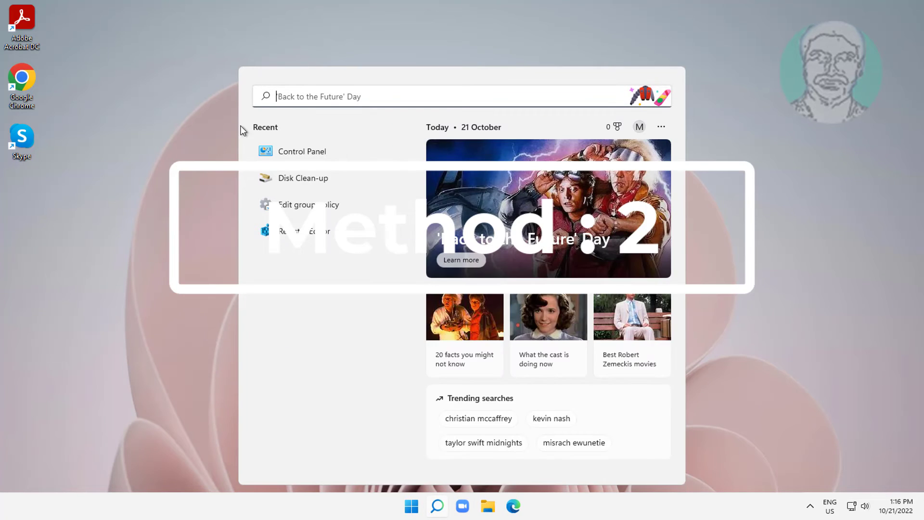
{"action": "type", "text": "services"}
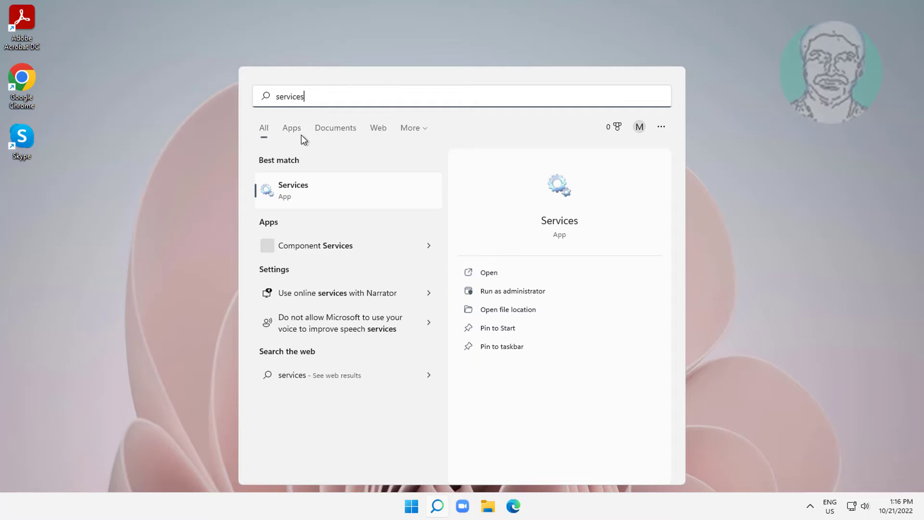
{"action": "right_click", "coordinate": [293, 190]}
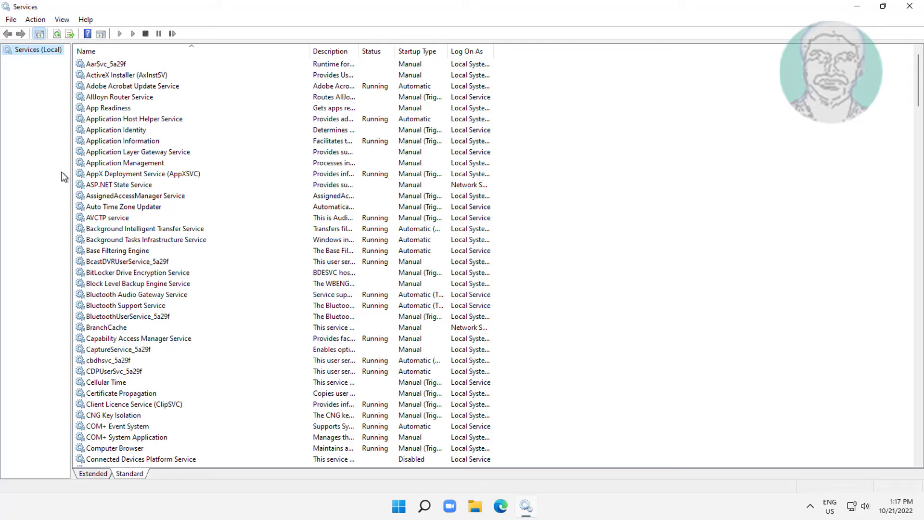
{"action": "mouse_move", "coordinate": [91, 188]}
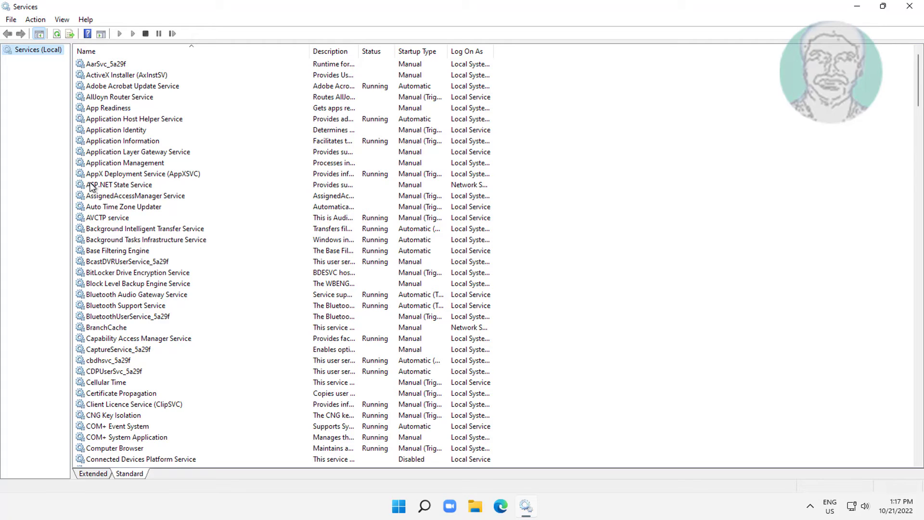
Select Background Intelligent Transfer Service in the Services list.
{"action": "left_click", "coordinate": [144, 229]}
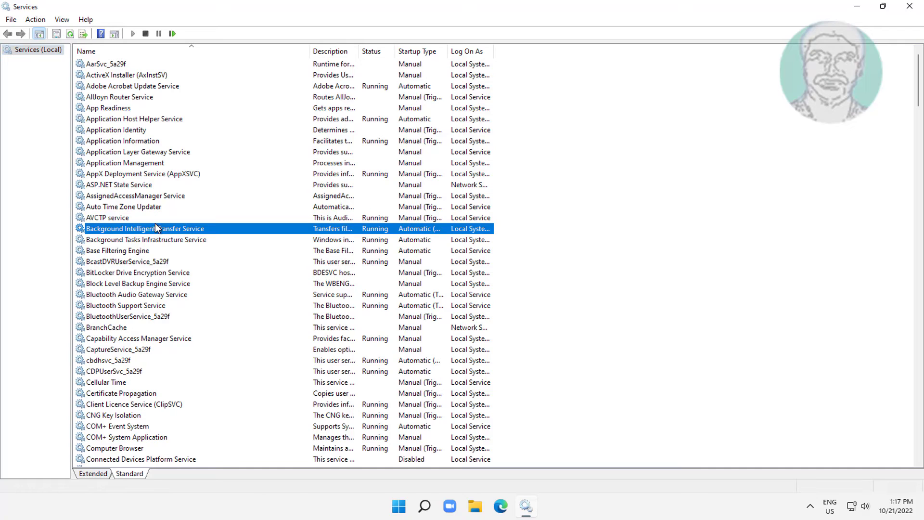
Confirm BITS startup type Automatic (Delayed Start) in its properties and save it.
{"action": "double_click", "coordinate": [144, 229]}
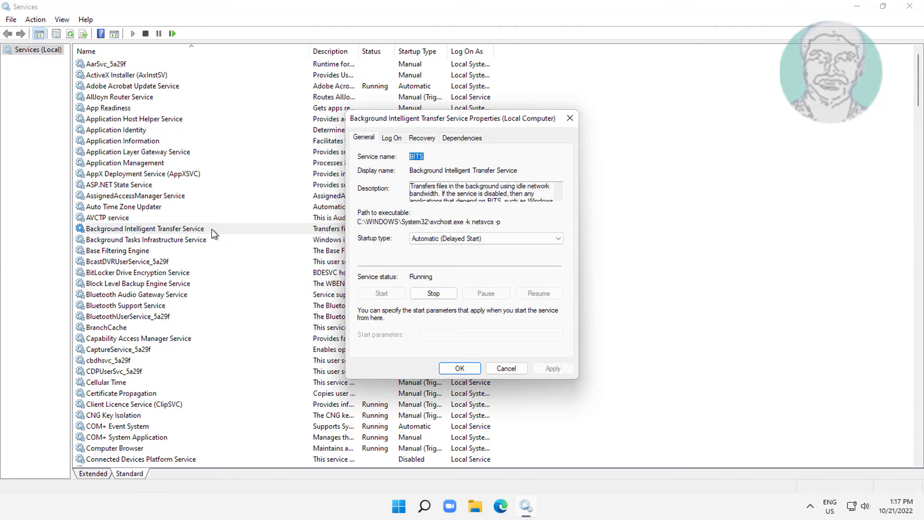
{"action": "mouse_move", "coordinate": [445, 226]}
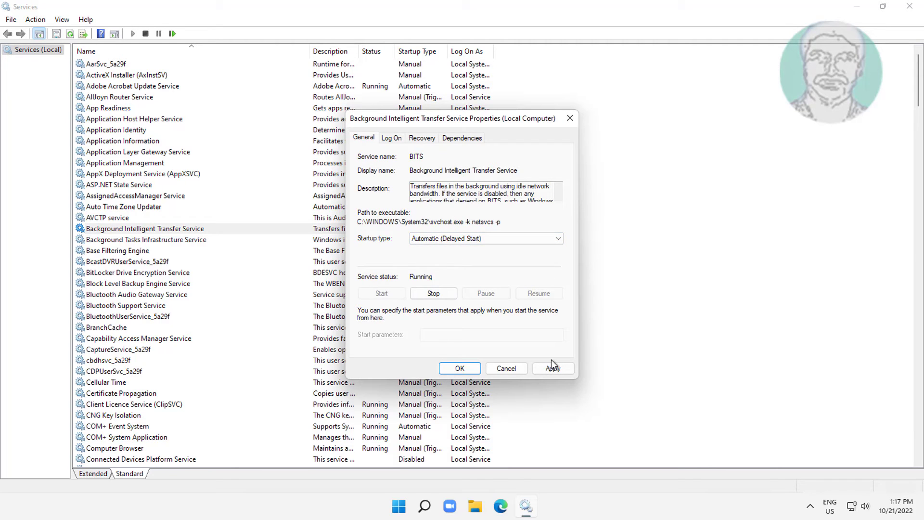
{"action": "left_click", "coordinate": [459, 368]}
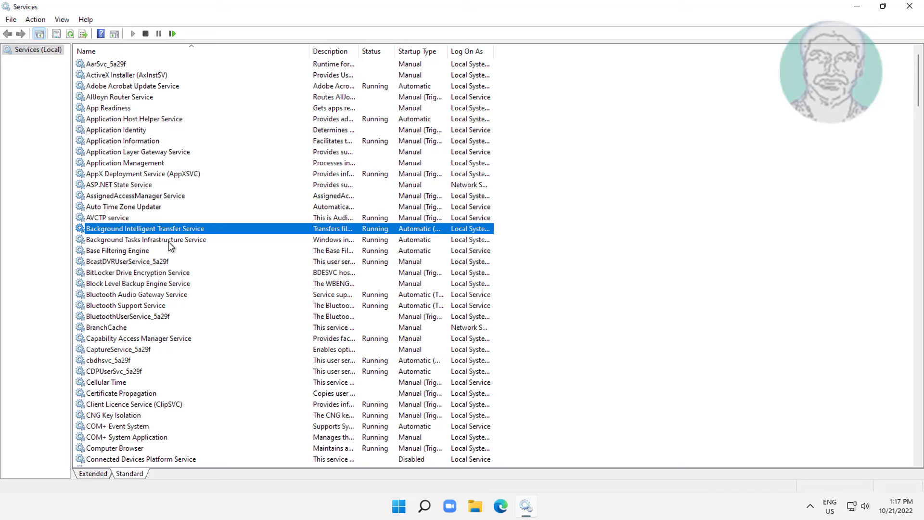
Restart Background Intelligent Transfer Service from its context menu and close Services.
{"action": "right_click", "coordinate": [145, 228]}
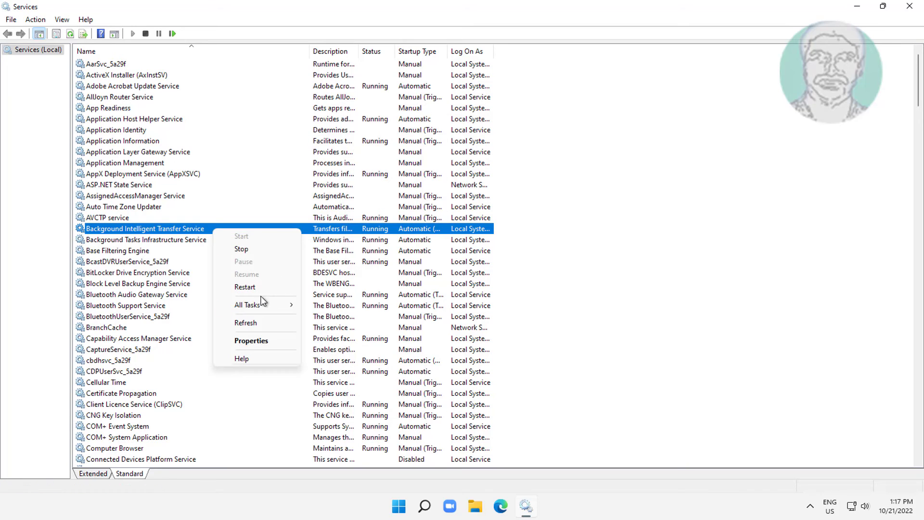
{"action": "left_click", "coordinate": [241, 248]}
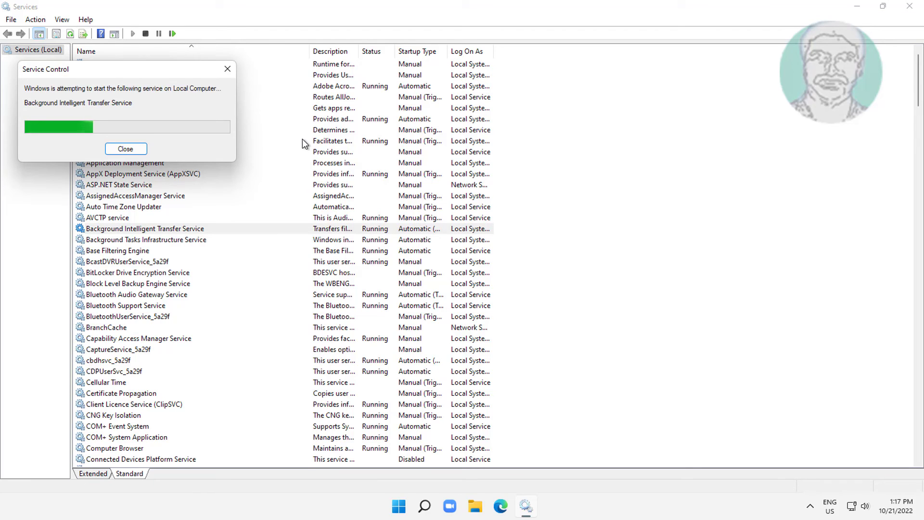
{"action": "left_click", "coordinate": [125, 148]}
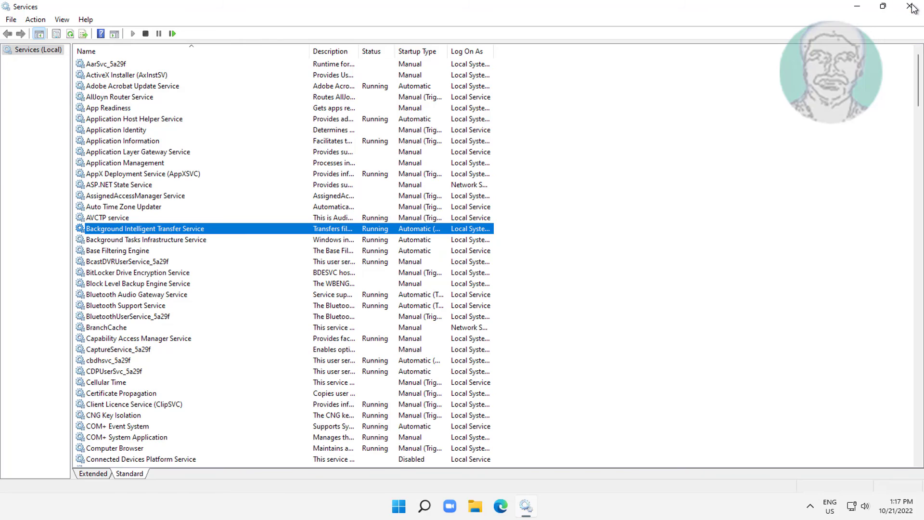